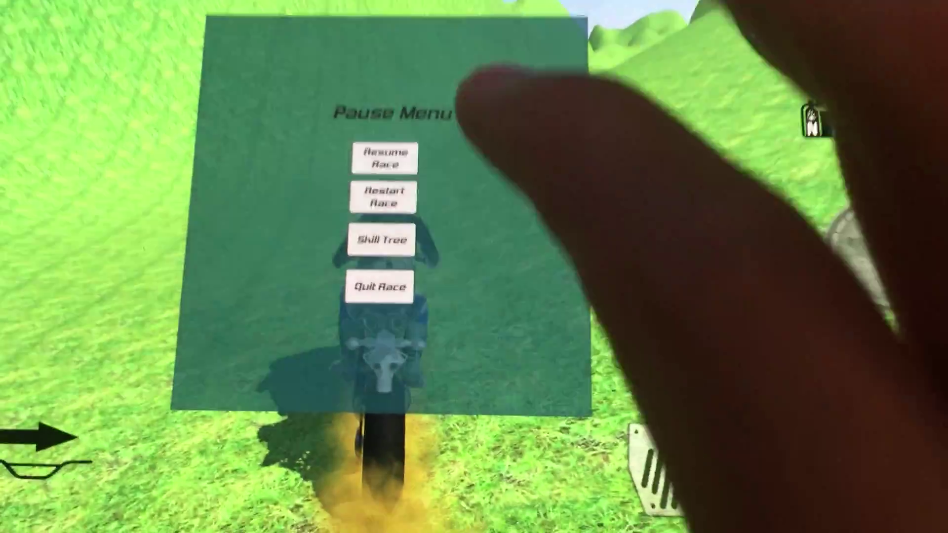
# Step: Open the Skill Tree panel from the Pause Menu, revealing three empty skill columns
pyautogui.click(381, 243)
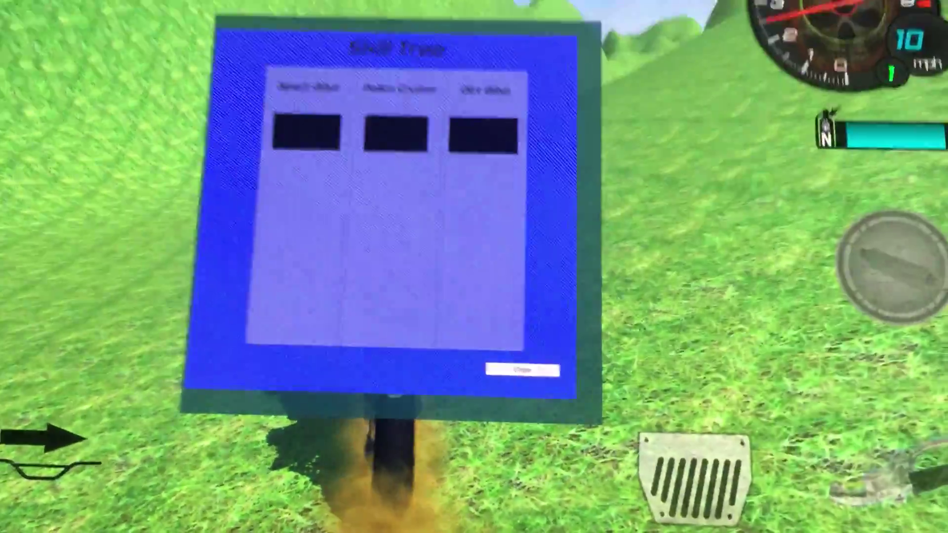